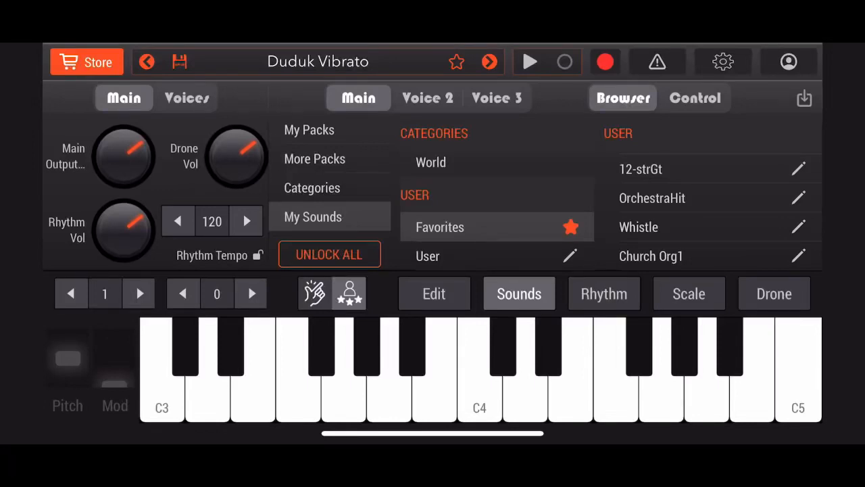
Step: Open World Piano's Import Sound screen from the Sounds browser
{"action": "left_click", "coordinate": [314, 159]}
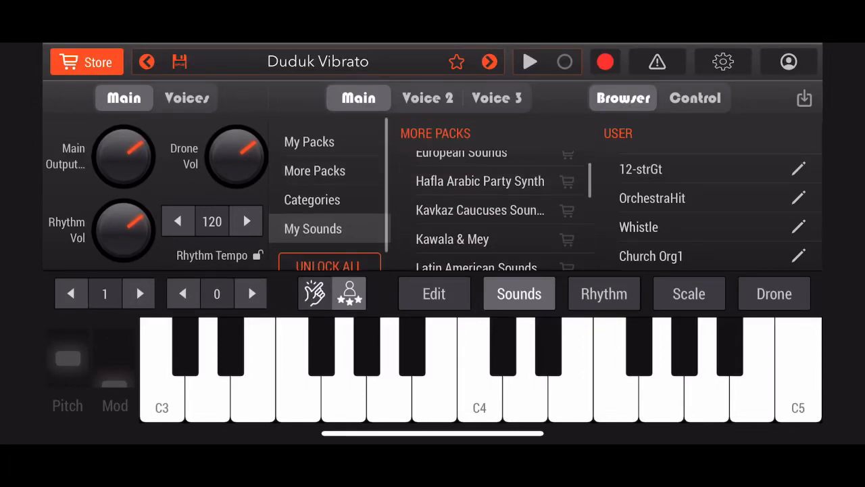
{"action": "scroll", "scroll_direction": "up", "scroll_amount": 3}
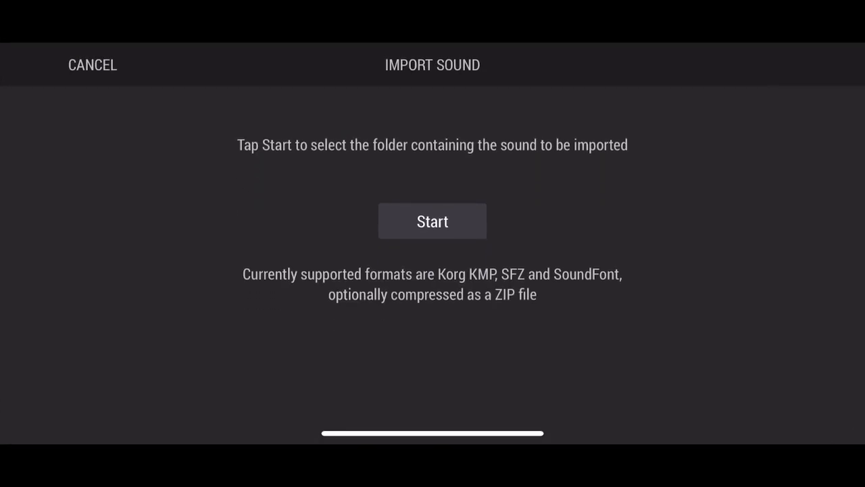
Step: Start the import and browse the list of available .sf2 and ZIP sound files
{"action": "left_click", "coordinate": [432, 221]}
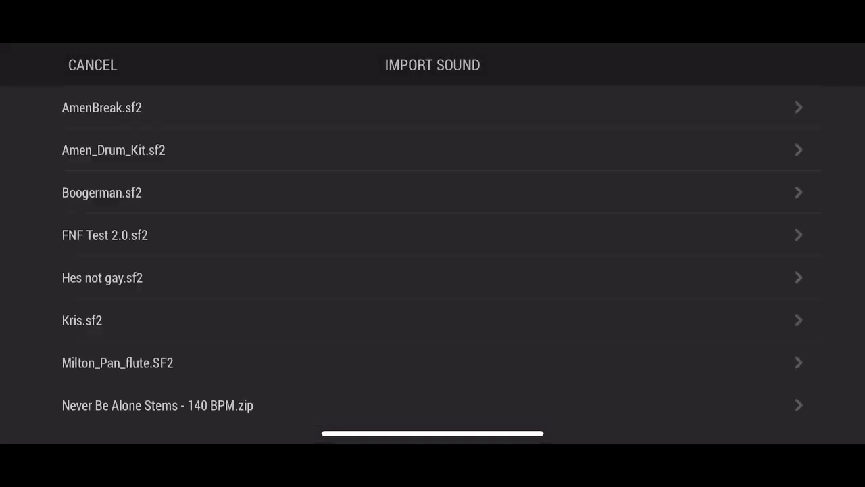
{"action": "scroll", "scroll_direction": "down", "scroll_amount": 3}
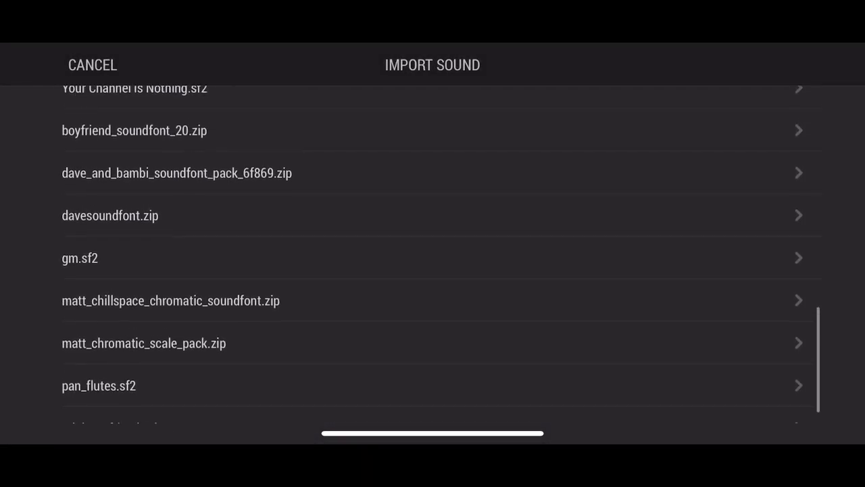
{"action": "scroll", "scroll_direction": "down", "scroll_amount": 3}
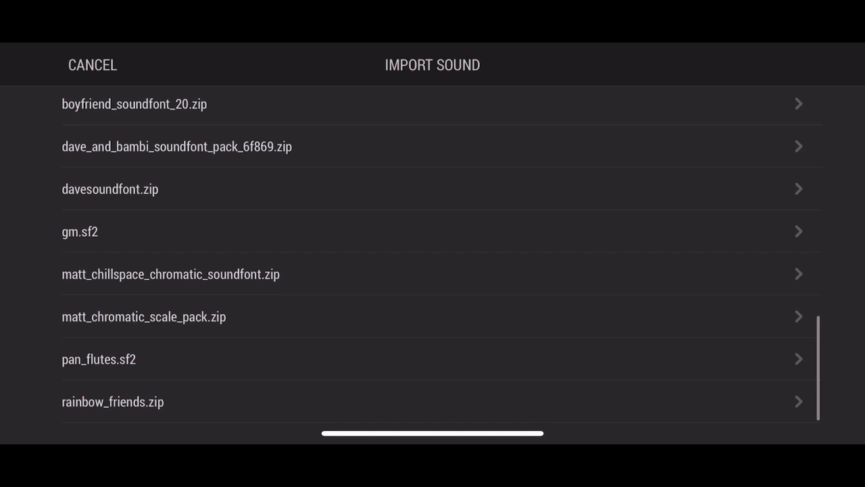
{"action": "scroll", "scroll_direction": "up", "scroll_amount": 3}
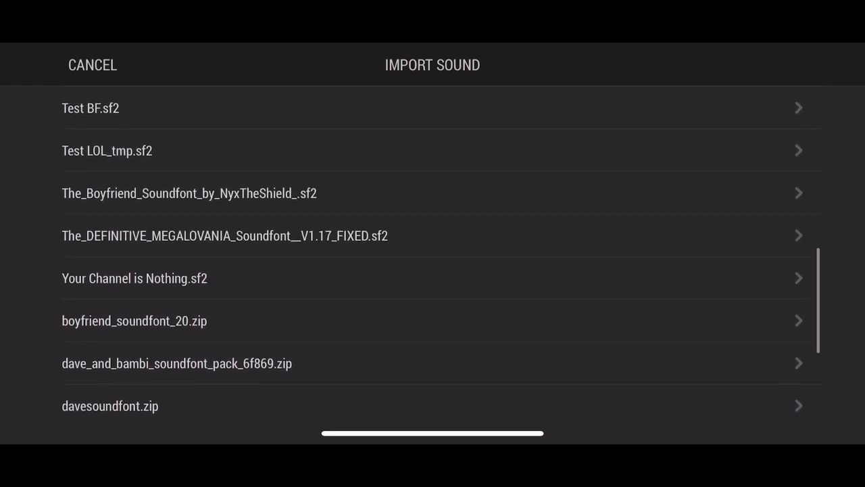
{"action": "scroll", "scroll_direction": "up", "scroll_amount": 3}
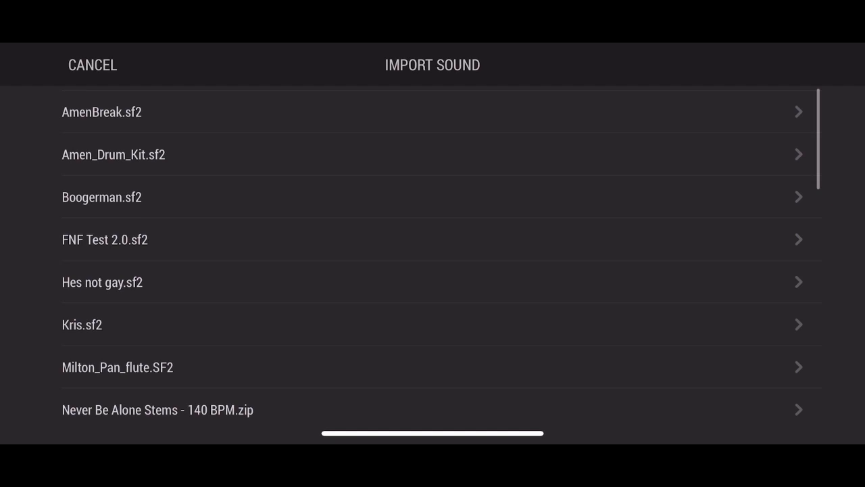
{"action": "scroll", "scroll_direction": "down", "scroll_amount": 3}
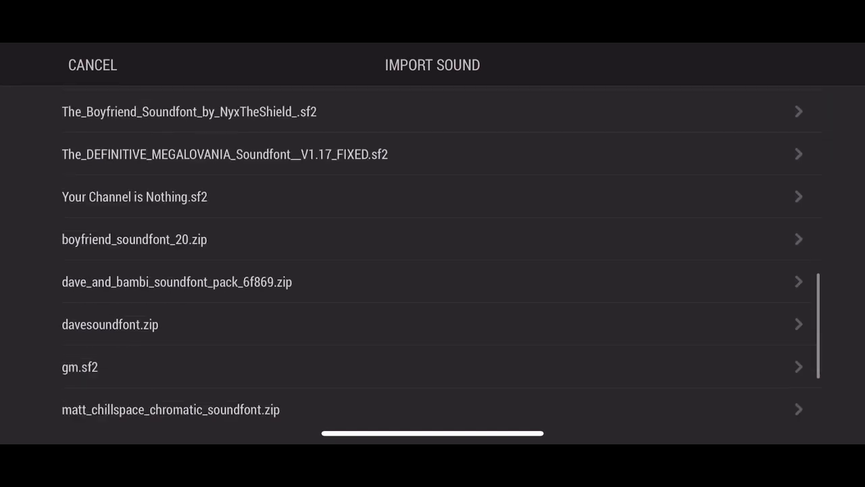
{"action": "scroll", "scroll_direction": "down", "scroll_amount": 3}
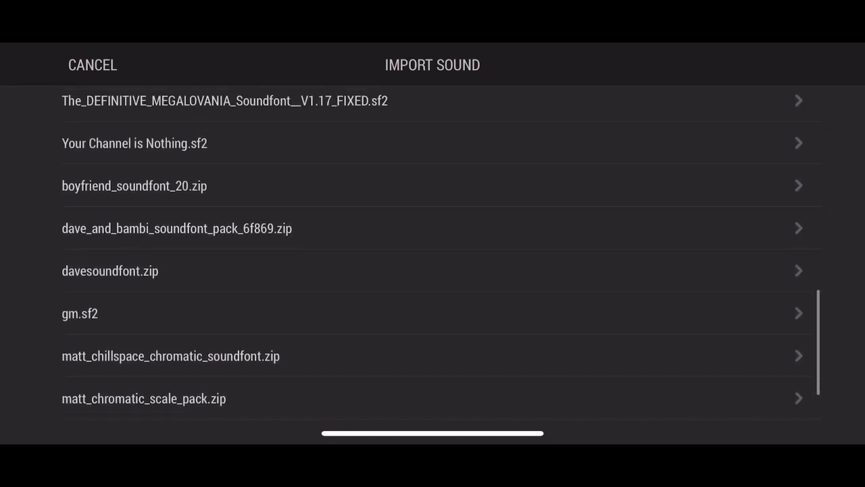
Step: Import boyfriend_soundfont_20.zip as the Boyfriend sound in the Keyboard category
{"action": "left_click", "coordinate": [134, 185]}
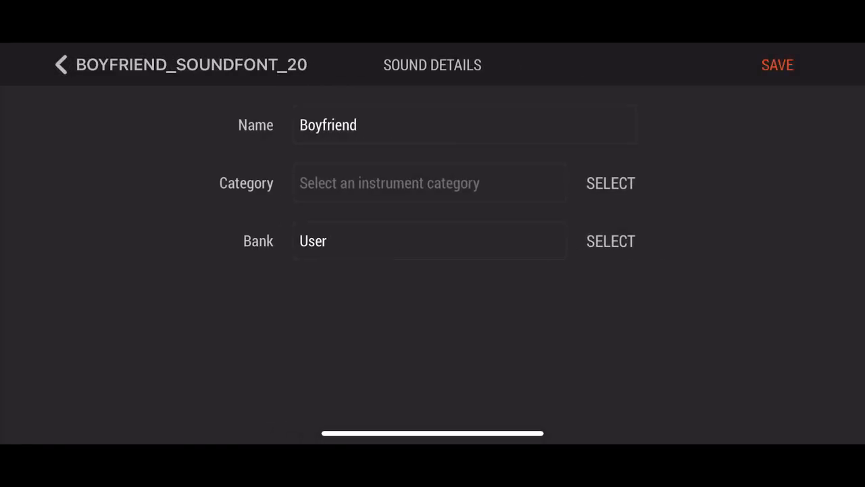
{"action": "left_click", "coordinate": [610, 183]}
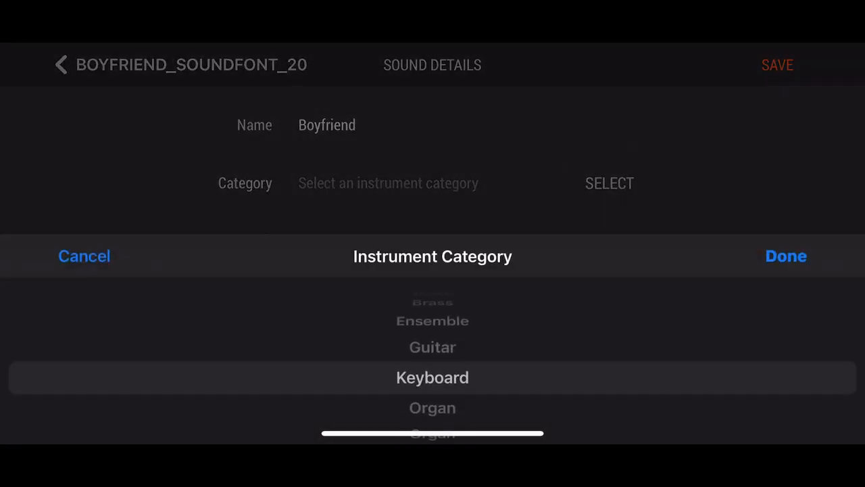
{"action": "left_click", "coordinate": [785, 256]}
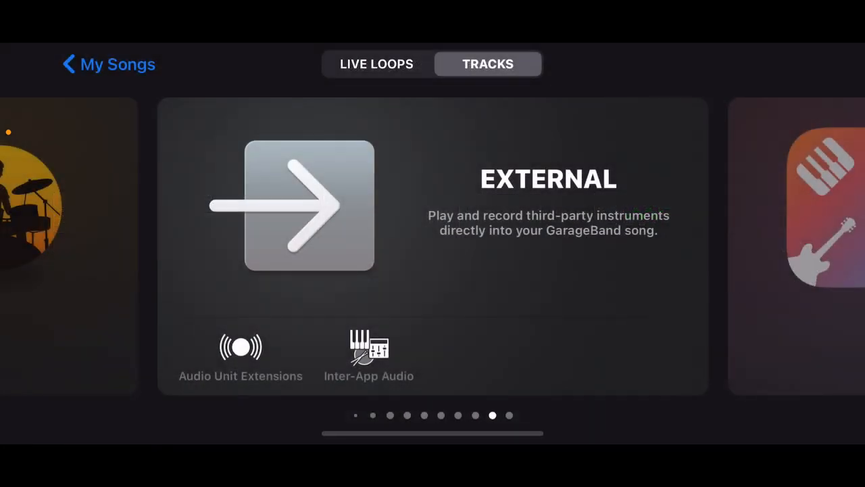
Step: Load World Piano from Audio Unit Extensions as a new track's instrument
{"action": "left_click", "coordinate": [309, 205]}
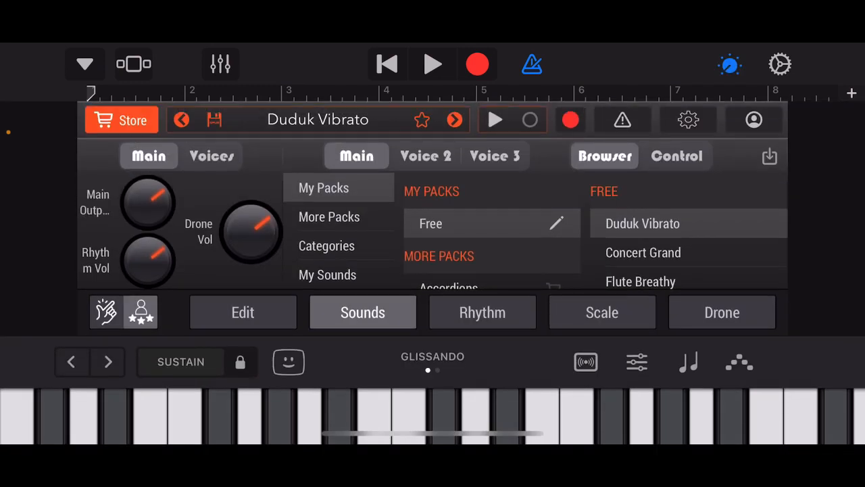
Step: Load the imported Boyfriend sound from World Piano's User sounds
{"action": "left_click", "coordinate": [327, 245]}
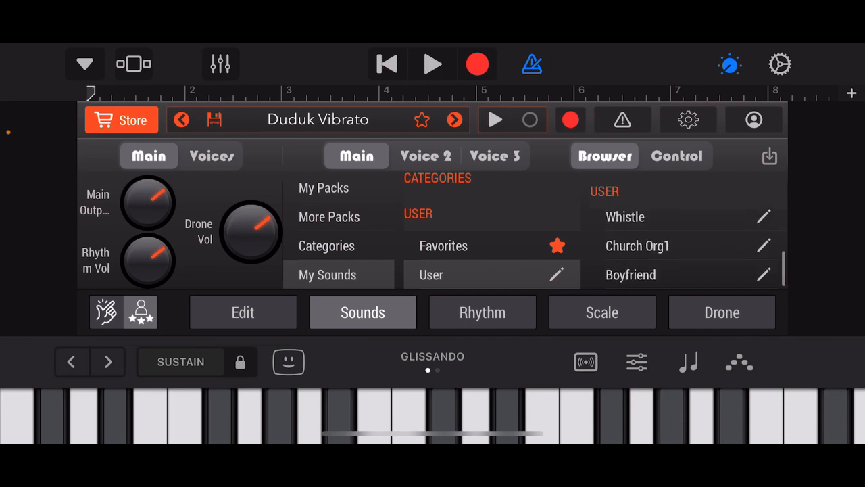
{"action": "left_click", "coordinate": [631, 275]}
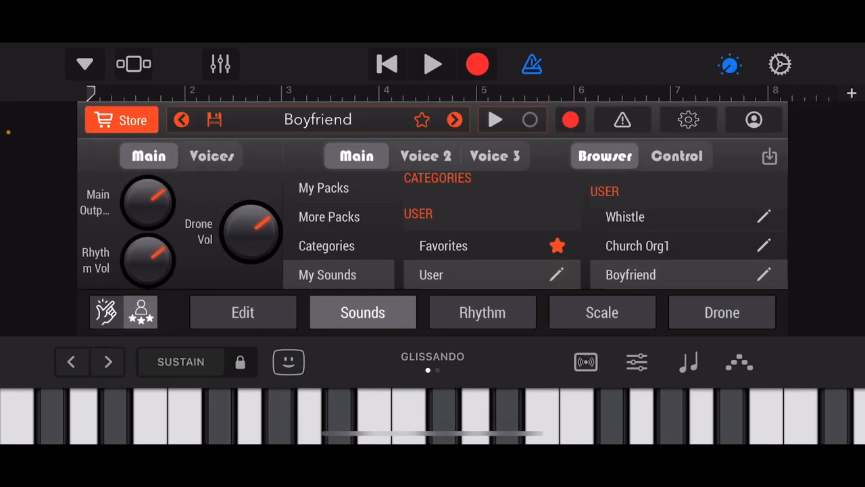
{"action": "left_click", "coordinate": [432, 65]}
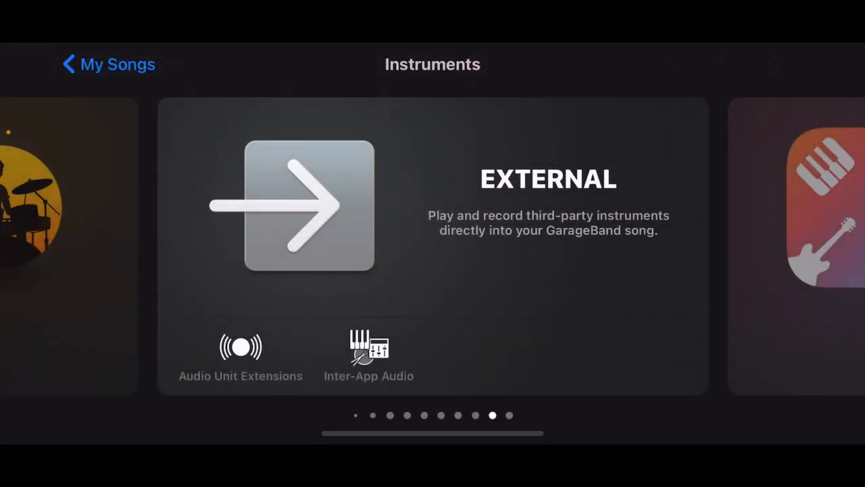
Step: Browse to External instruments and open World Piano for a second track
{"action": "scroll", "scroll_direction": "left", "scroll_amount": 3}
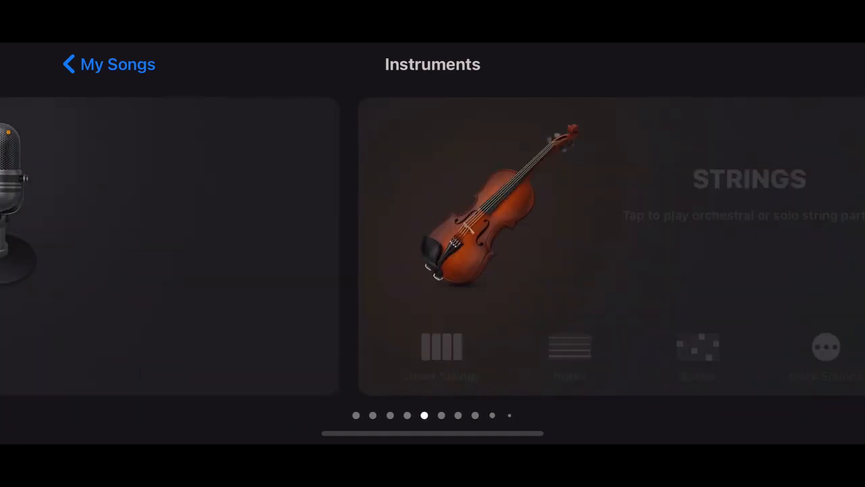
{"action": "scroll", "scroll_direction": "right", "scroll_amount": 3}
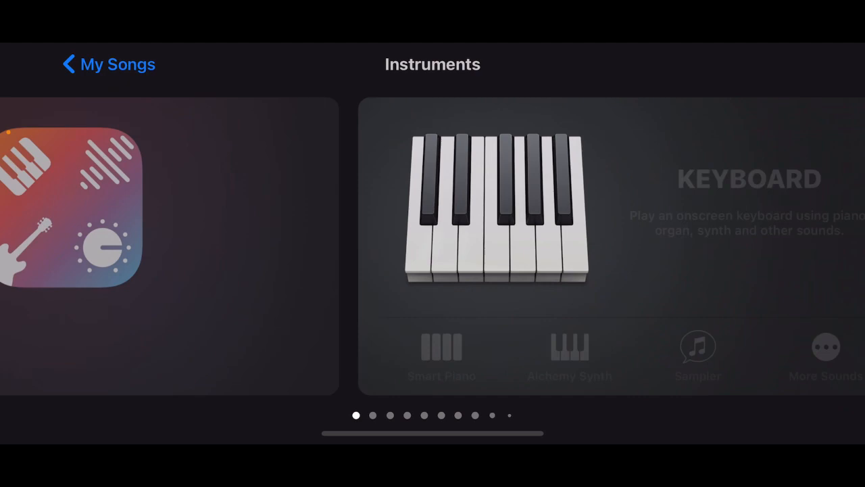
{"action": "scroll", "scroll_direction": "left", "scroll_amount": 3}
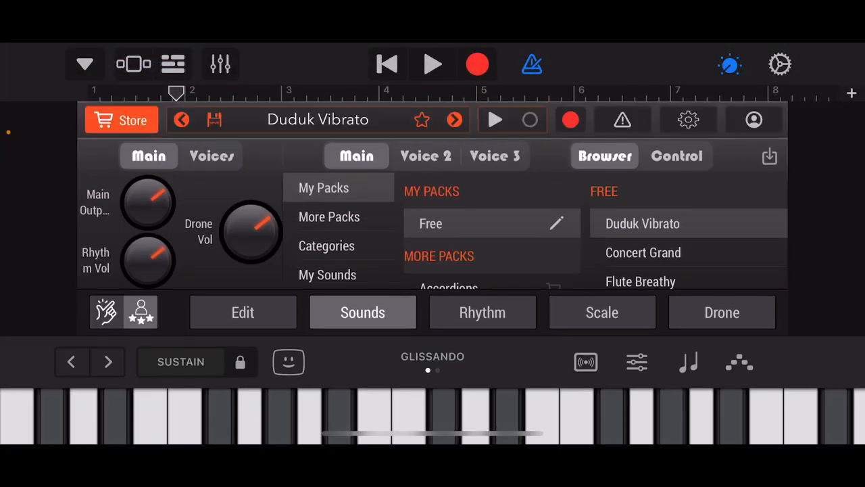
Step: Give the second track the BF Aah user sound and return to the two-track view
{"action": "left_click", "coordinate": [326, 246]}
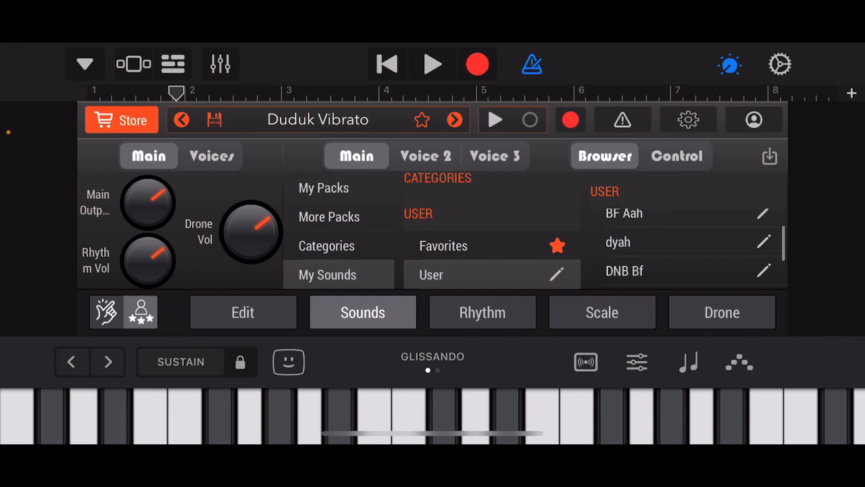
{"action": "left_click", "coordinate": [623, 213]}
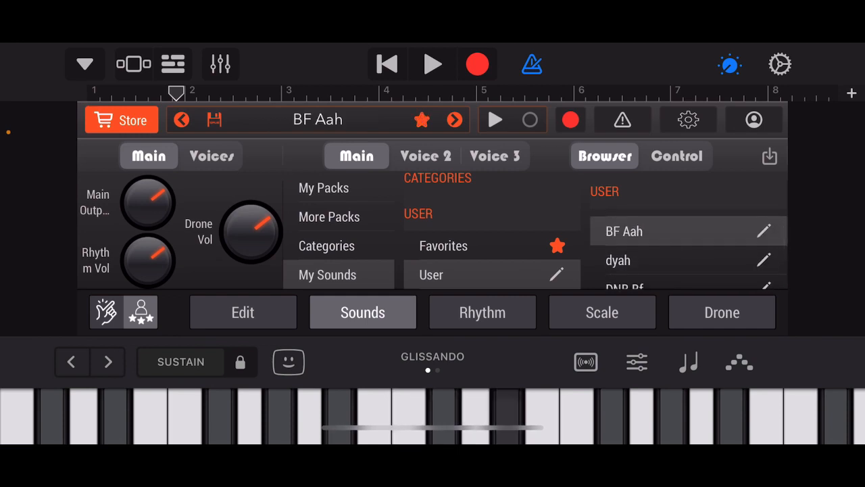
{"action": "scroll", "scroll_direction": "down", "scroll_amount": 3}
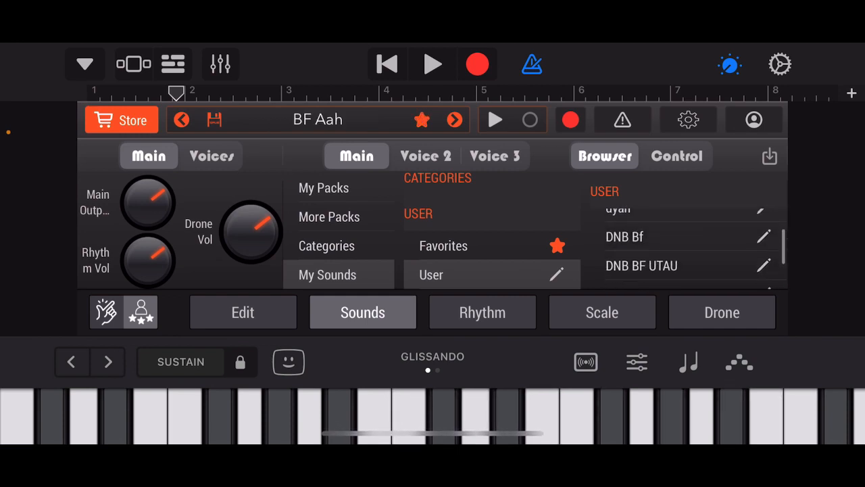
{"action": "scroll", "scroll_direction": "down", "scroll_amount": 3}
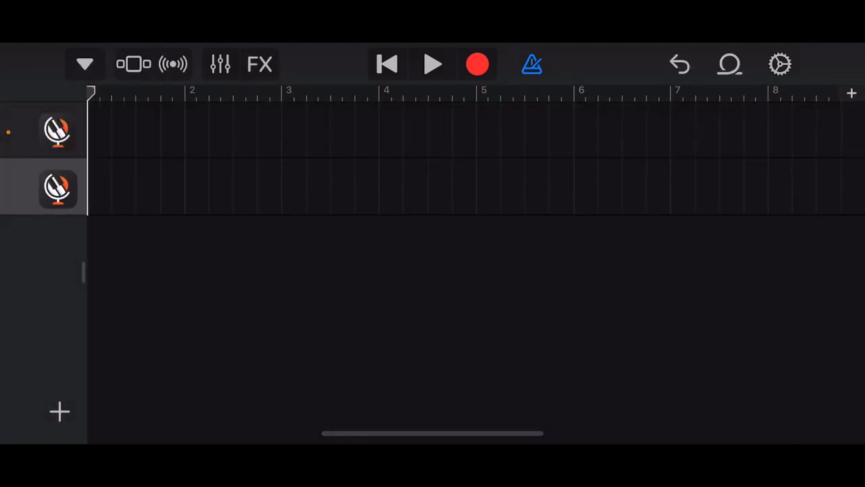
Step: Open the piano-roll editor for the first World Piano track
{"action": "left_click", "coordinate": [43, 130]}
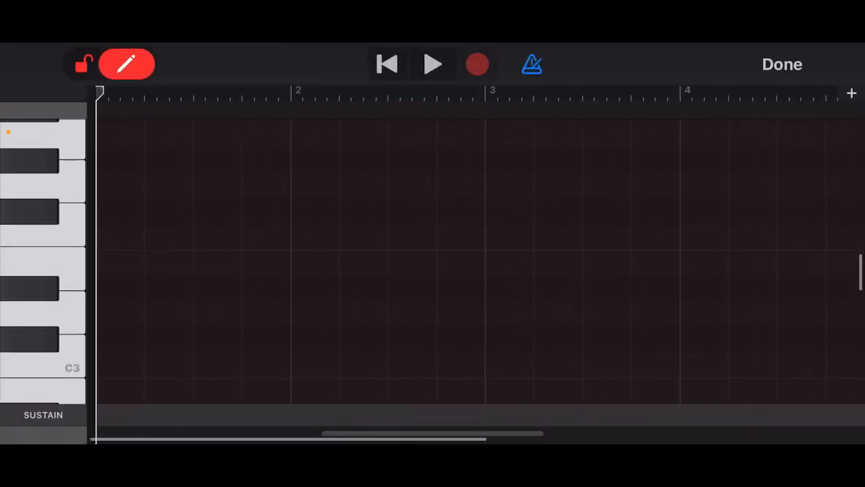
Step: Draw a rising note run, then paste the region onto the second track at bar 2
{"action": "left_click", "coordinate": [147, 339]}
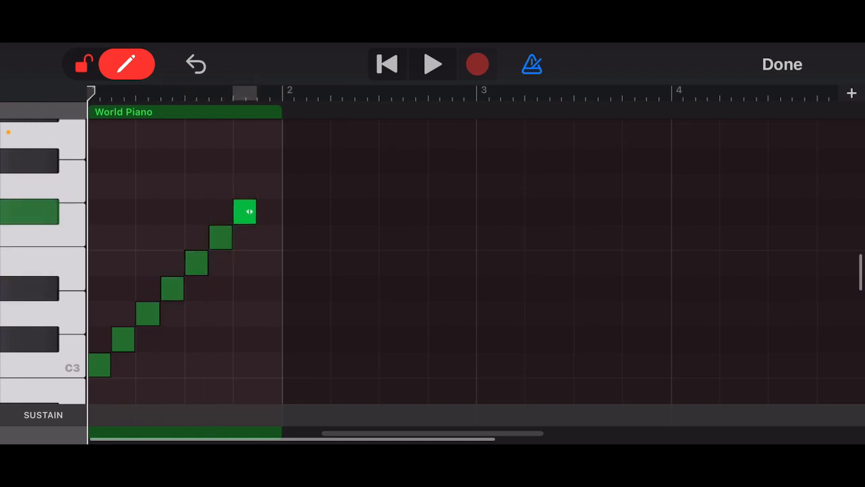
{"action": "left_click", "coordinate": [782, 63]}
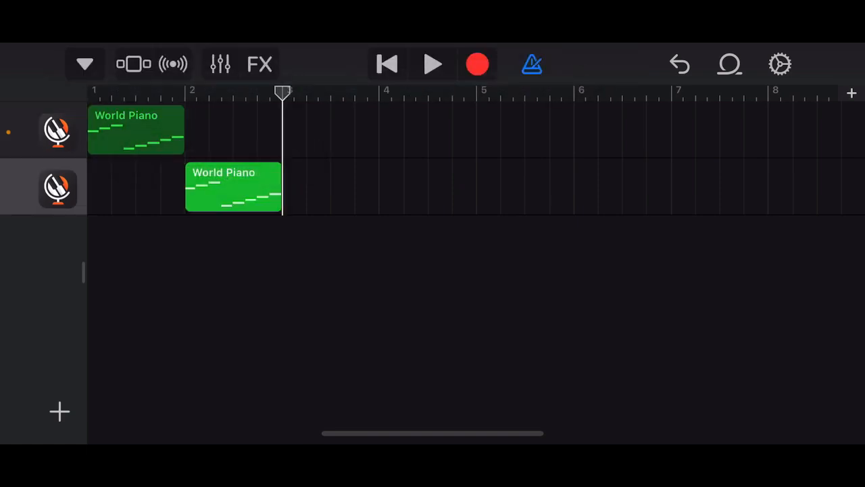
{"action": "left_click", "coordinate": [433, 64]}
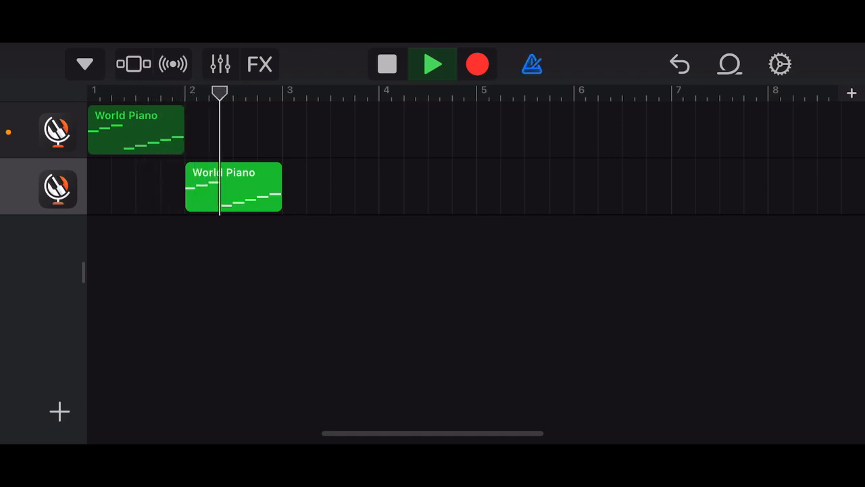
{"action": "left_click", "coordinate": [433, 64]}
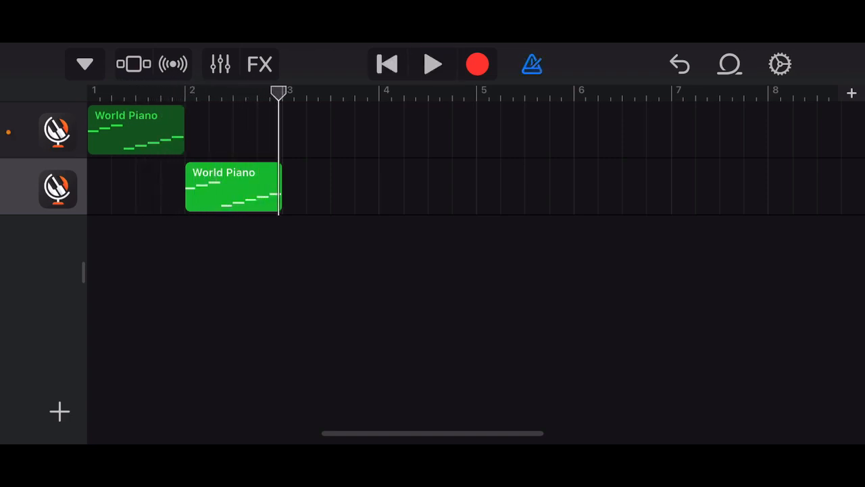